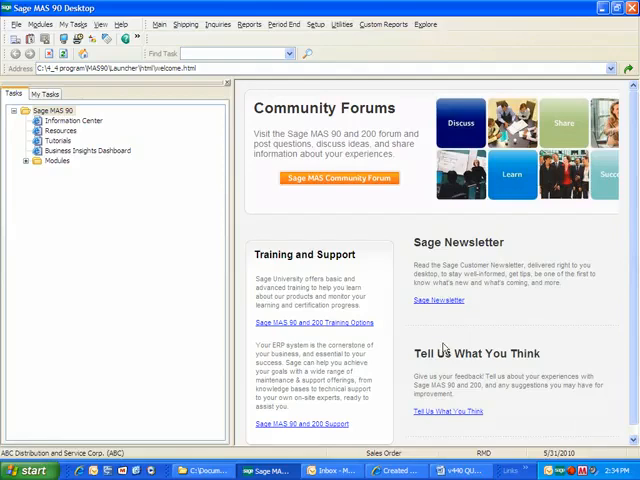
# Show the Entry settings of Sales Order Options where duplicate customer PO checks are configured.
pyautogui.click(316, 24)
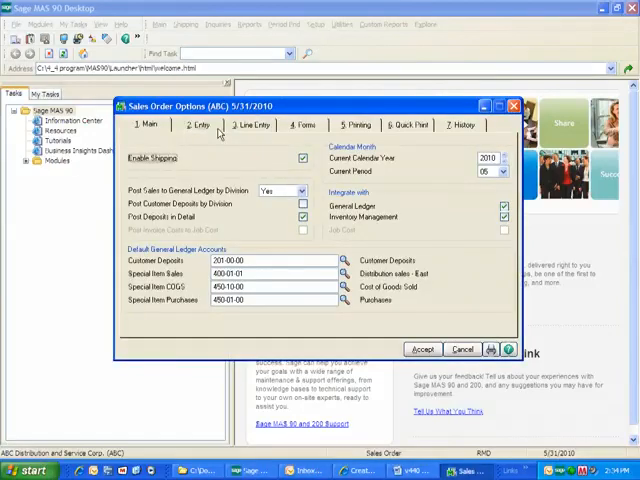
pyautogui.click(200, 124)
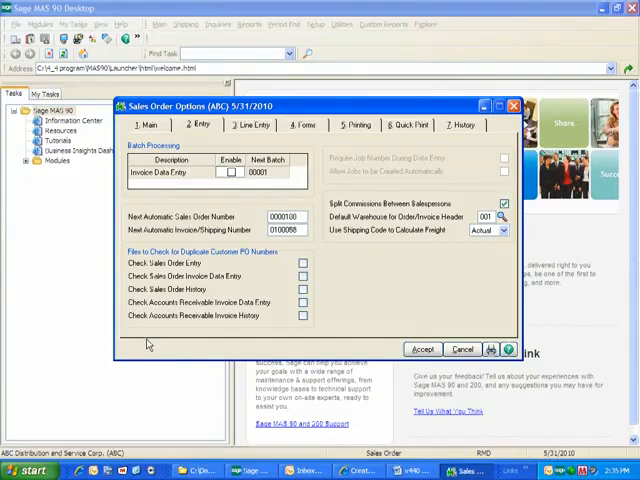
# Enable duplicate PO checks for order entry, invoice entry, order history, AR invoice entry and AR invoice history.
pyautogui.click(300, 262)
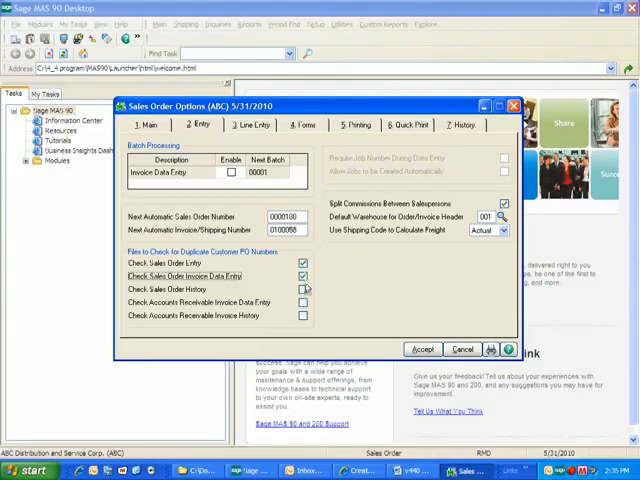
pyautogui.click(302, 288)
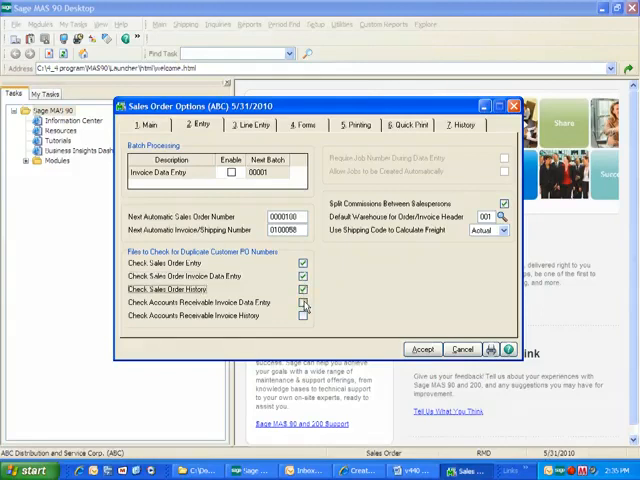
pyautogui.click(302, 302)
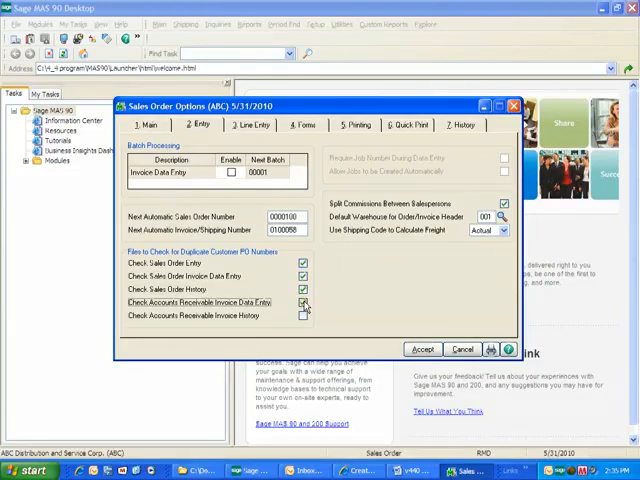
pyautogui.click(302, 316)
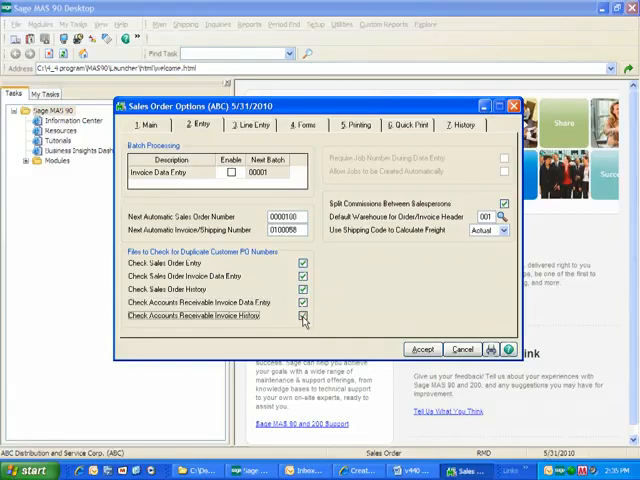
pyautogui.click(304, 316)
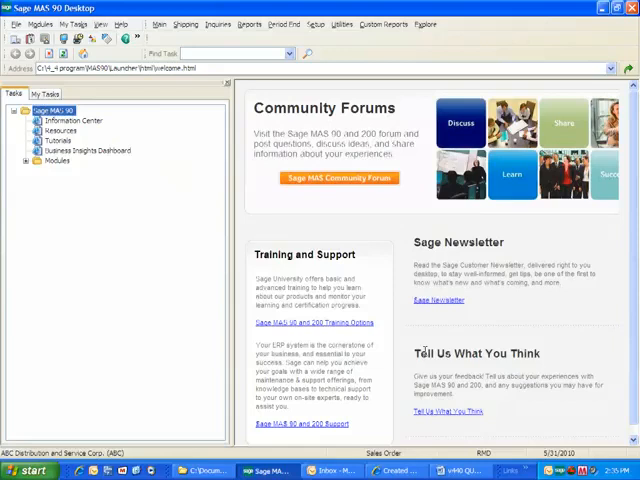
# Begin a new sales order whose customer PO number triggers the already-exists warning.
pyautogui.click(152, 24)
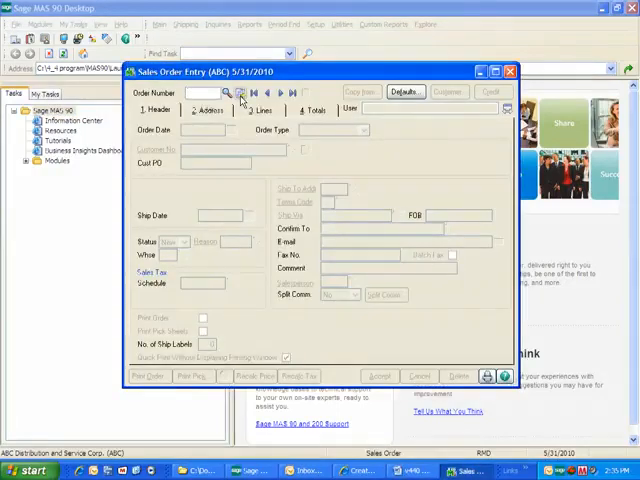
pyautogui.click(228, 92)
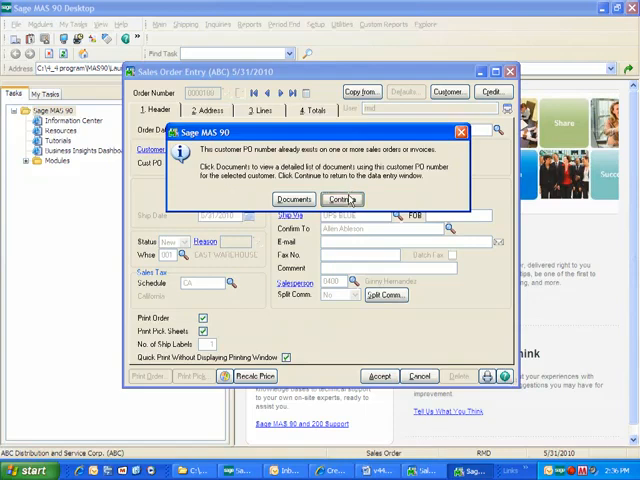
# List the documents already using this PO number, inspect one order, then close the list.
pyautogui.click(340, 198)
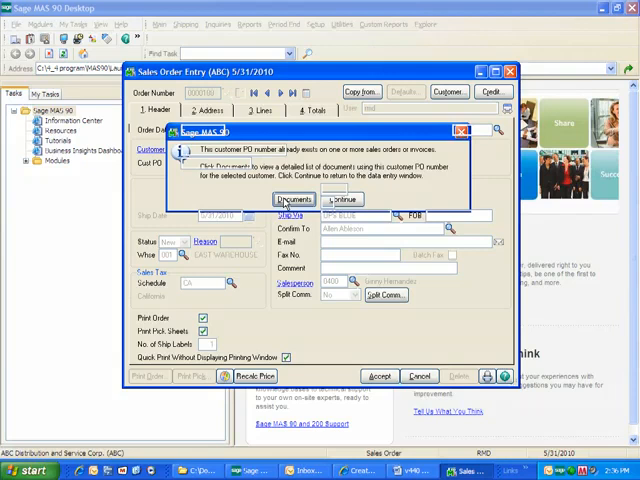
pyautogui.click(292, 200)
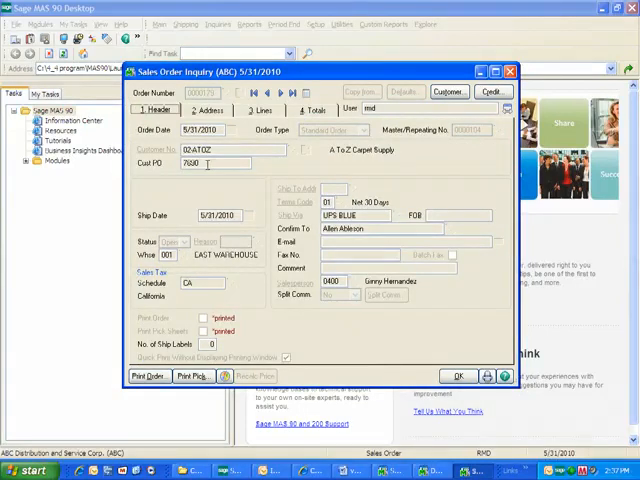
pyautogui.click(262, 110)
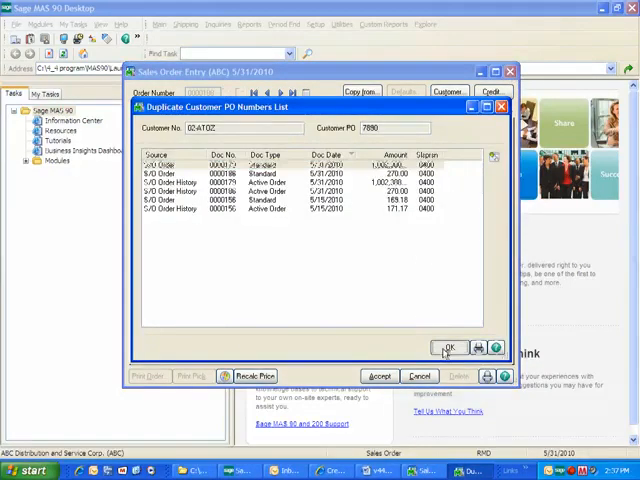
pyautogui.click(450, 348)
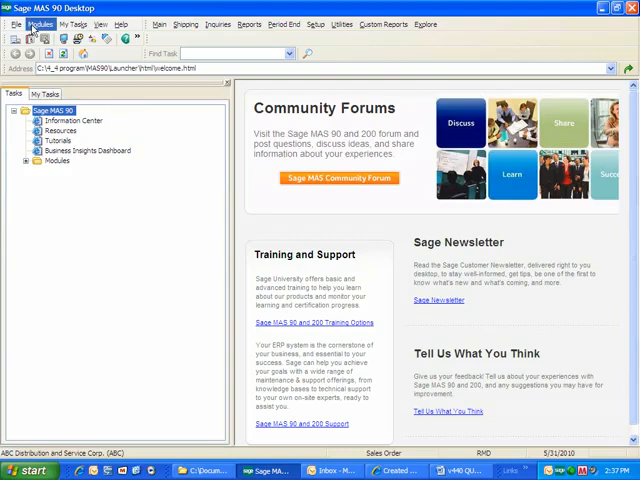
# In Library Master Role Maintenance, untick Allow Duplicate Customer PO Numbers for the role.
pyautogui.click(40, 24)
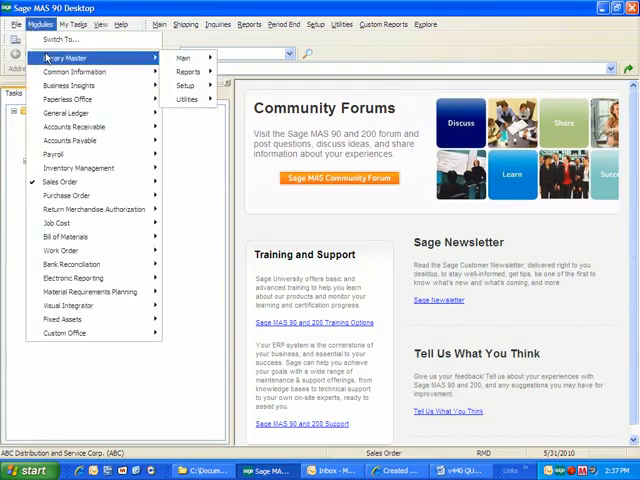
pyautogui.click(182, 56)
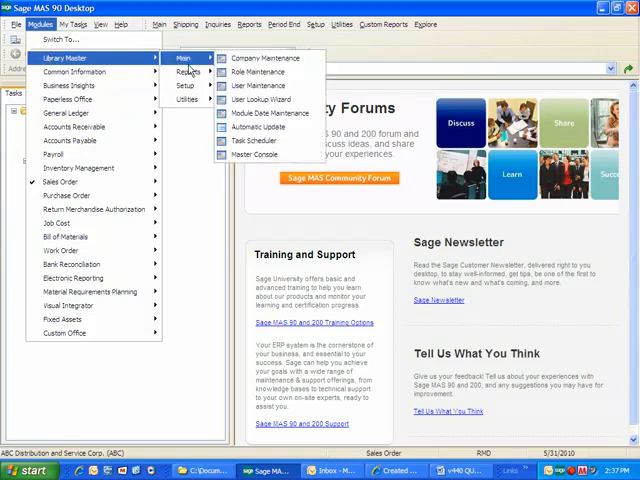
pyautogui.moveTo(256, 72)
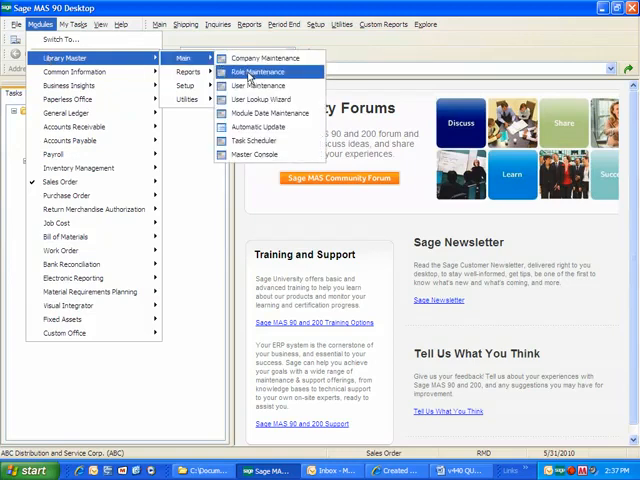
pyautogui.click(260, 72)
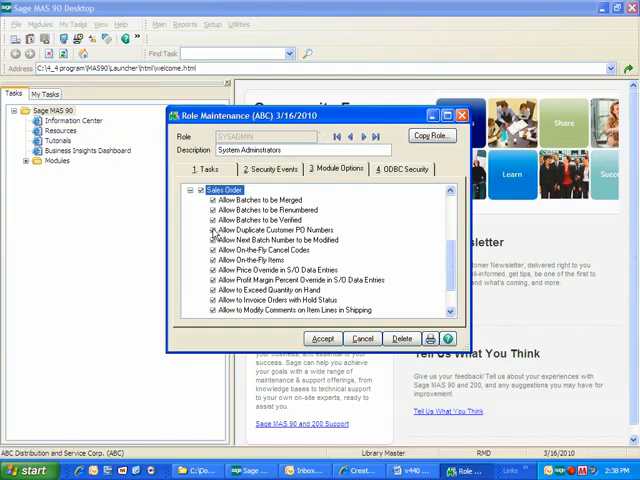
pyautogui.click(280, 230)
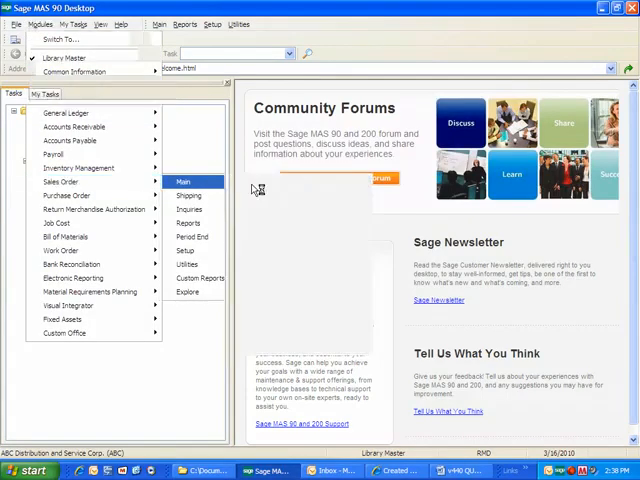
# Re-enter the duplicate PO on a new order for A to Z Carpet Supply and dismiss the warning.
pyautogui.click(184, 180)
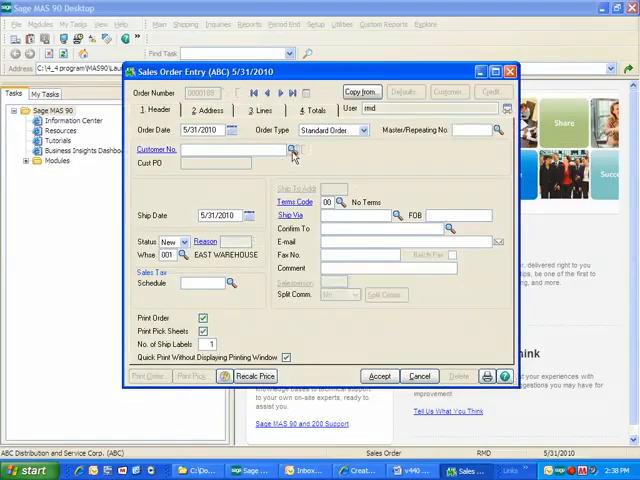
pyautogui.click(292, 148)
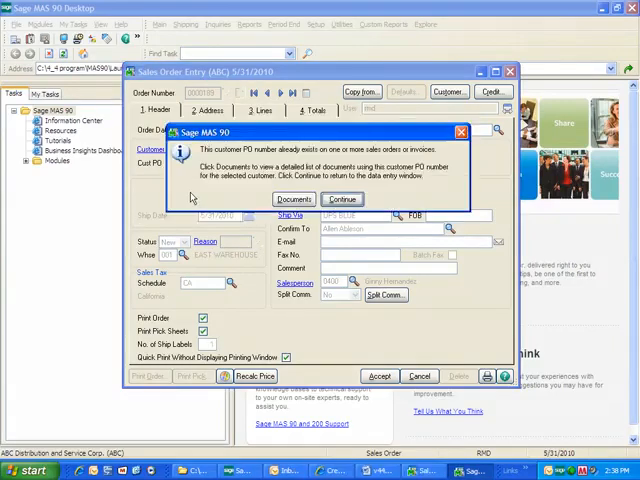
pyautogui.click(340, 198)
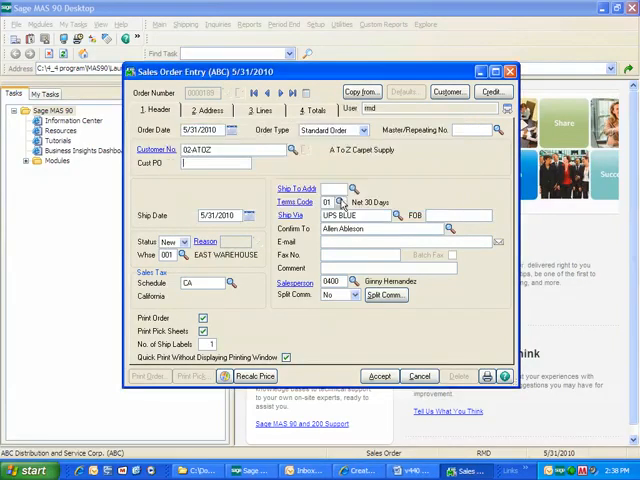